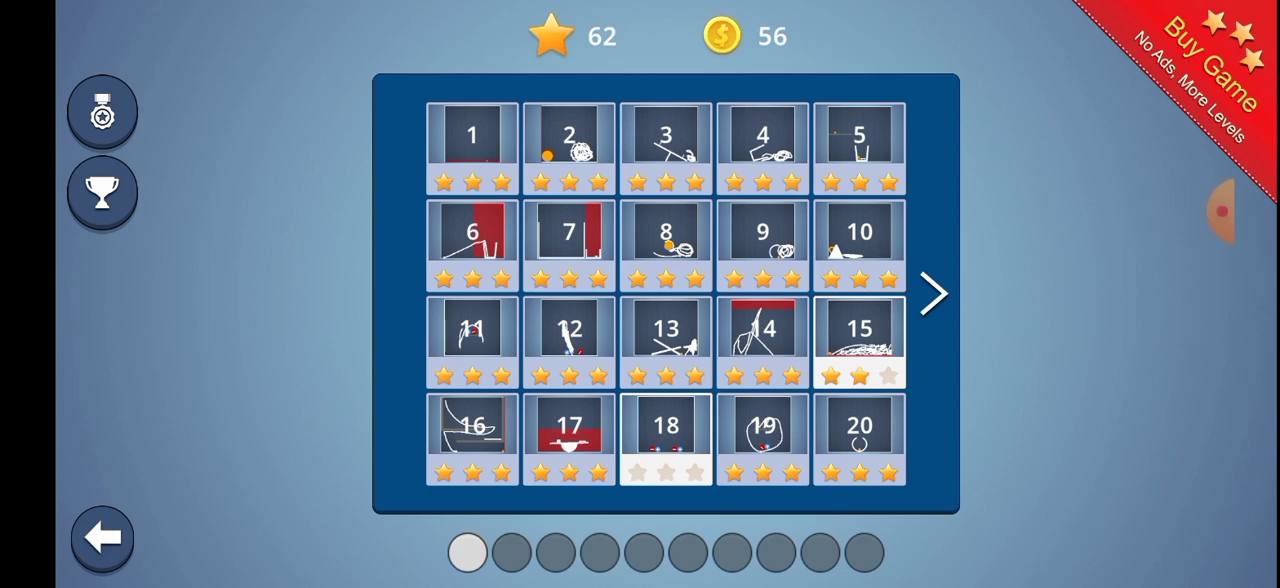
Step: Solve level 1 with a single dot, then return to the grid and reopen level 1
click(471, 135)
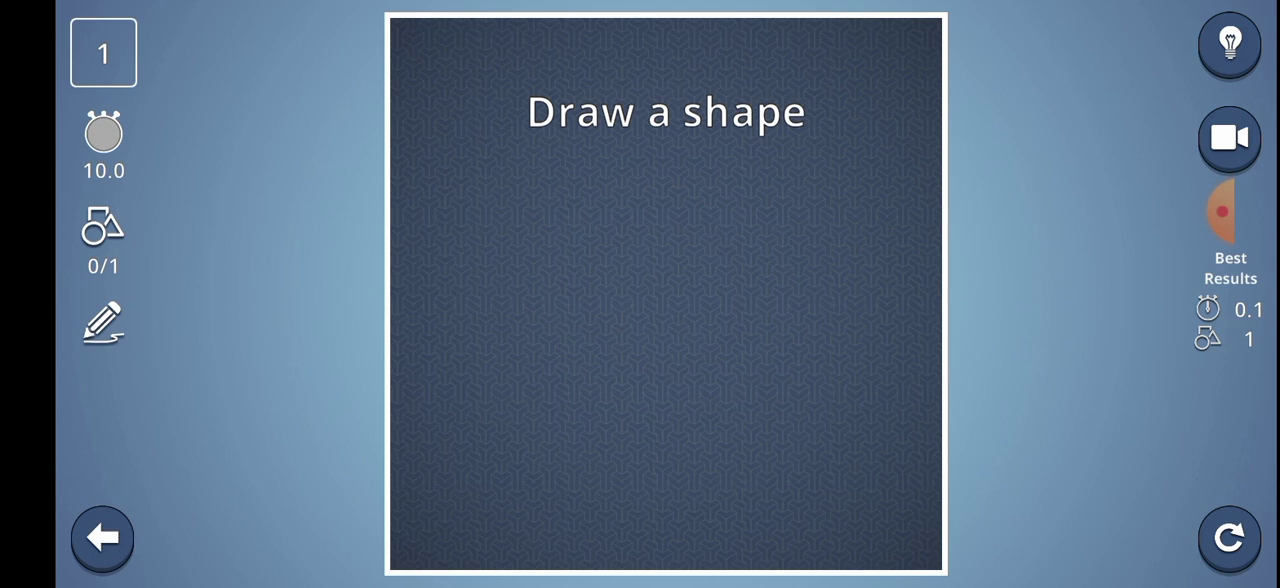
click(787, 557)
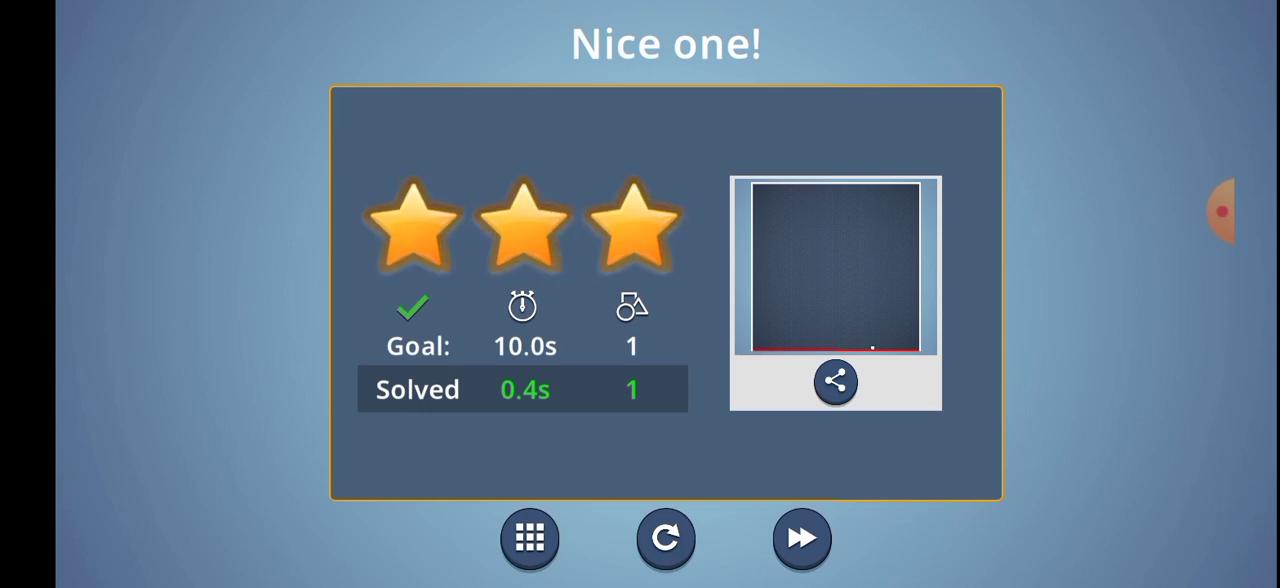
click(528, 538)
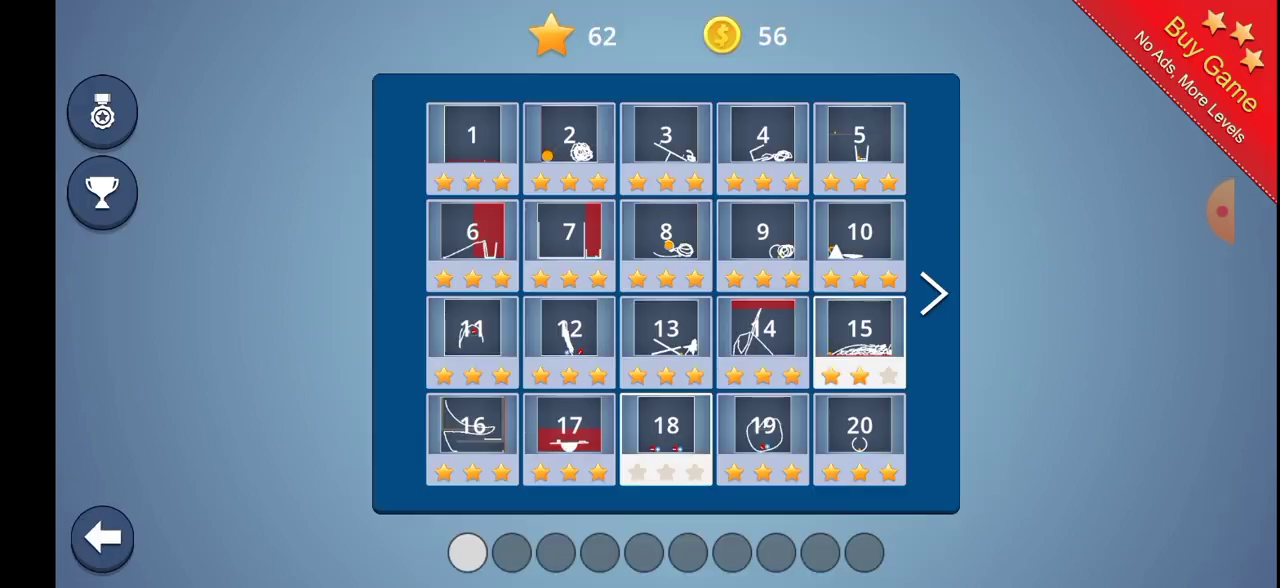
click(472, 135)
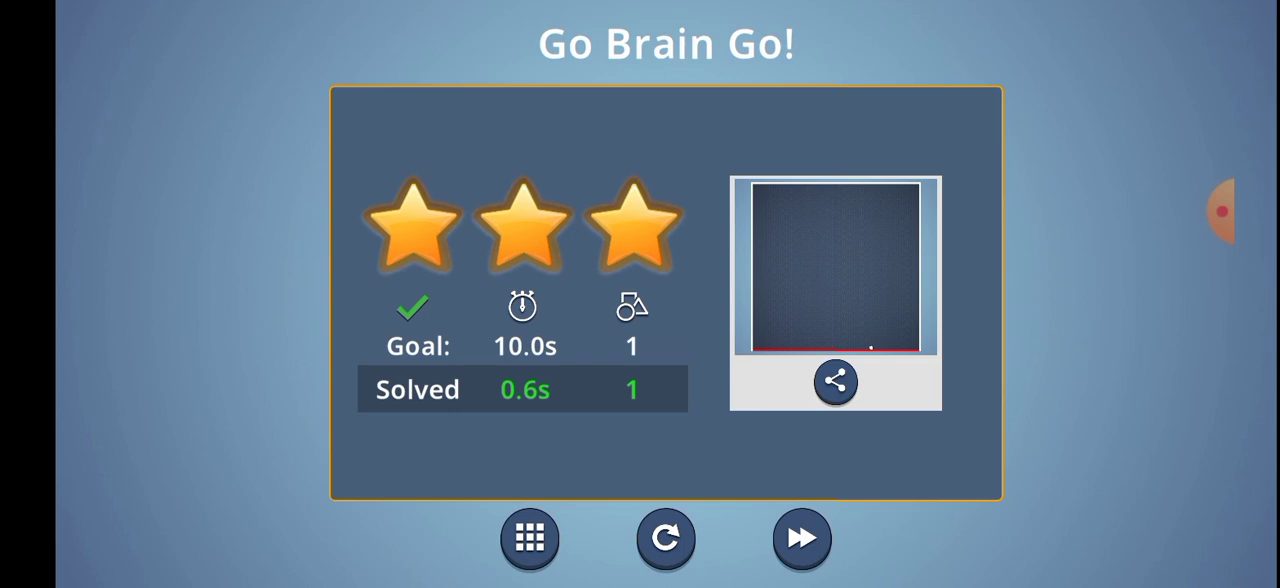
Step: Advance to the seesaw level and solve it with one scribbled shape
click(801, 538)
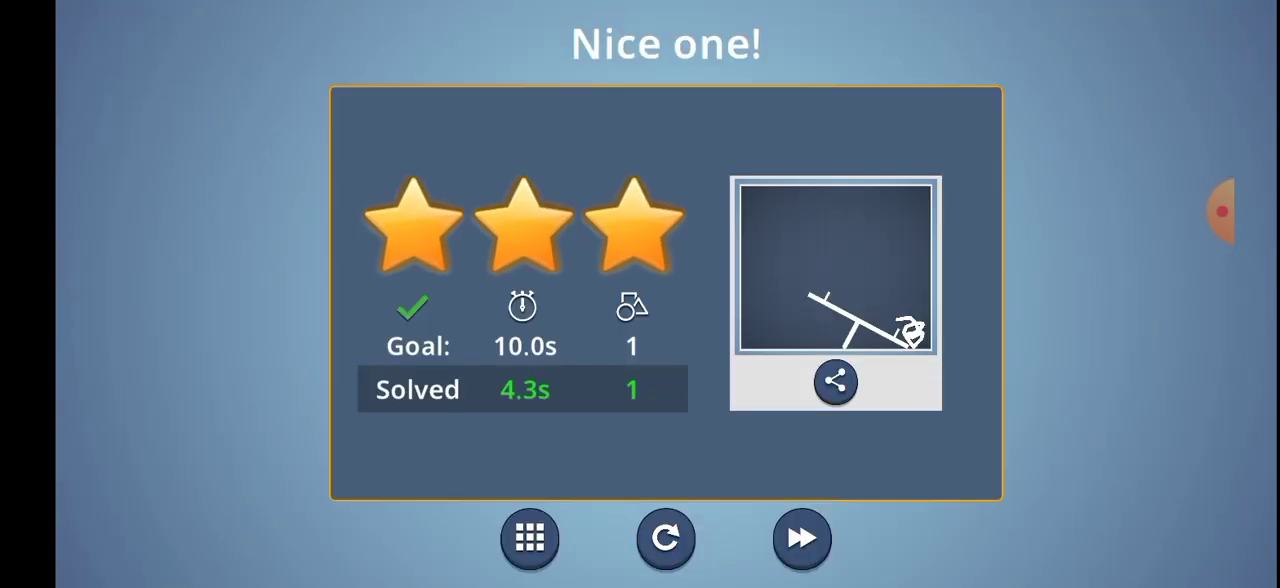
Step: Advance through two more levels, ending on the balls-into-glass level
click(801, 538)
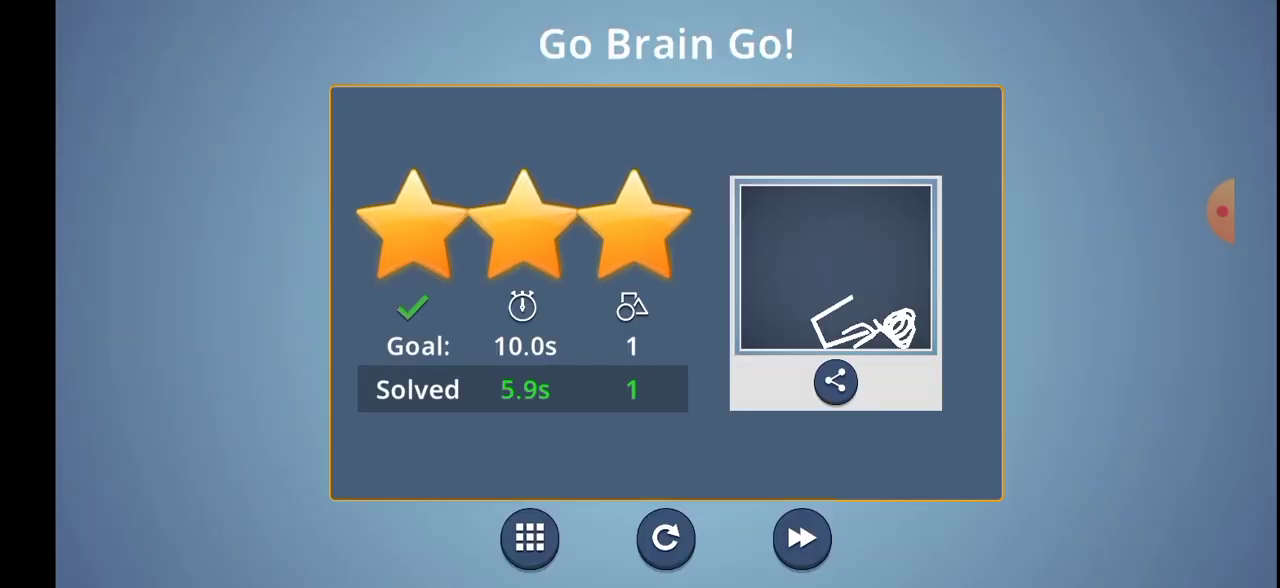
click(800, 538)
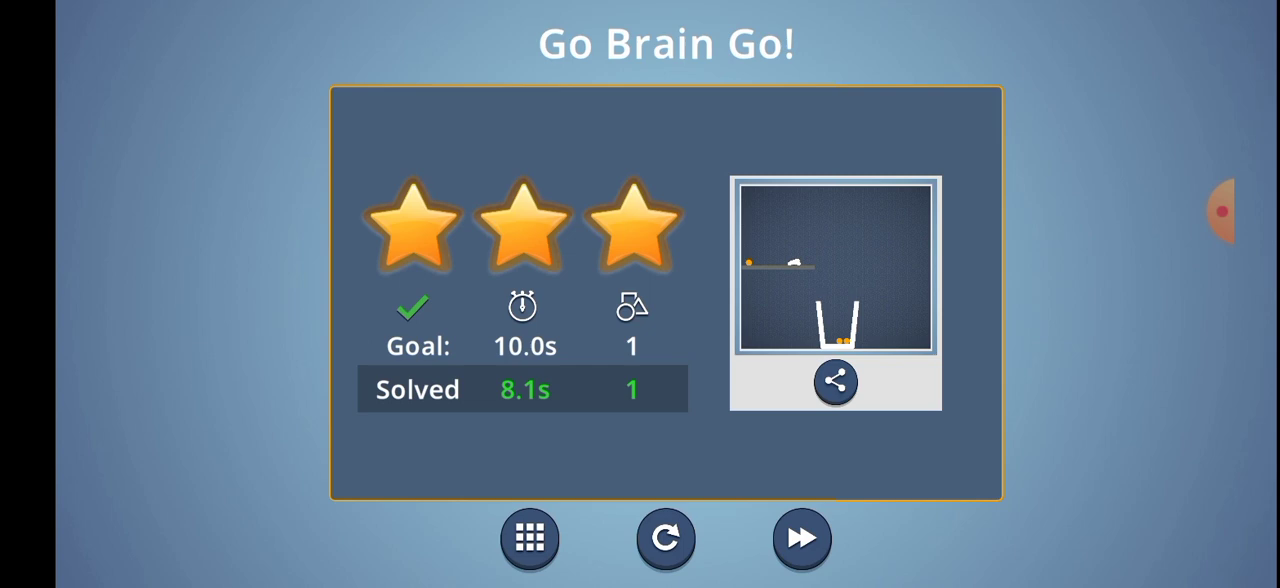
Step: Open level 6, draw a ramp beside the glass, restart, and redraw a taller shape
click(801, 538)
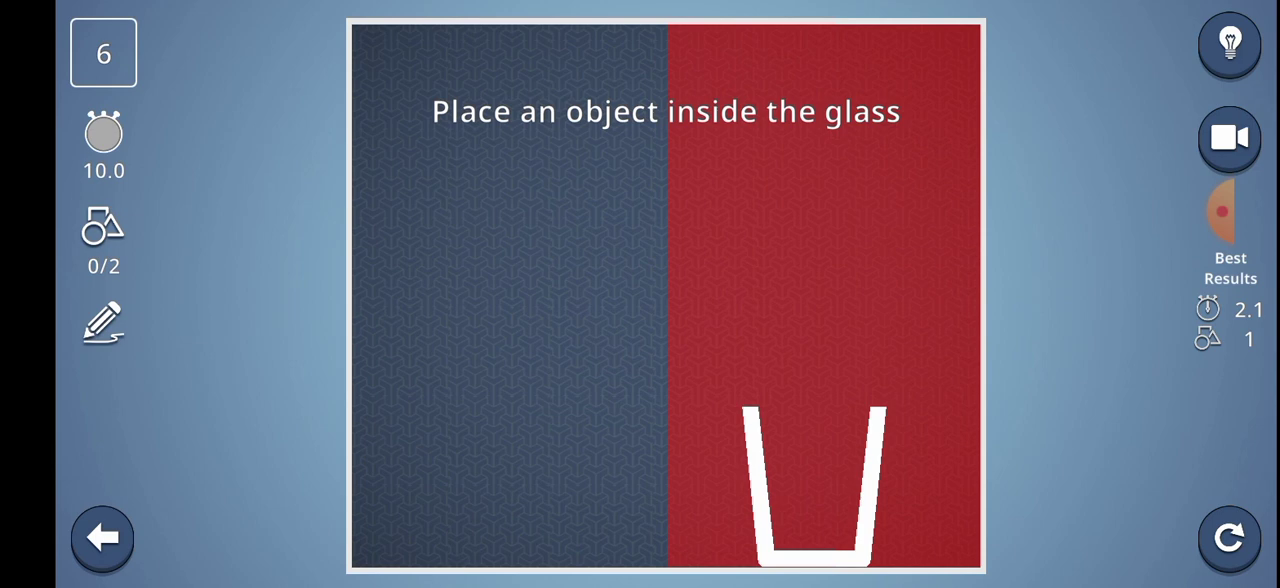
drag(370, 80, 660, 295)
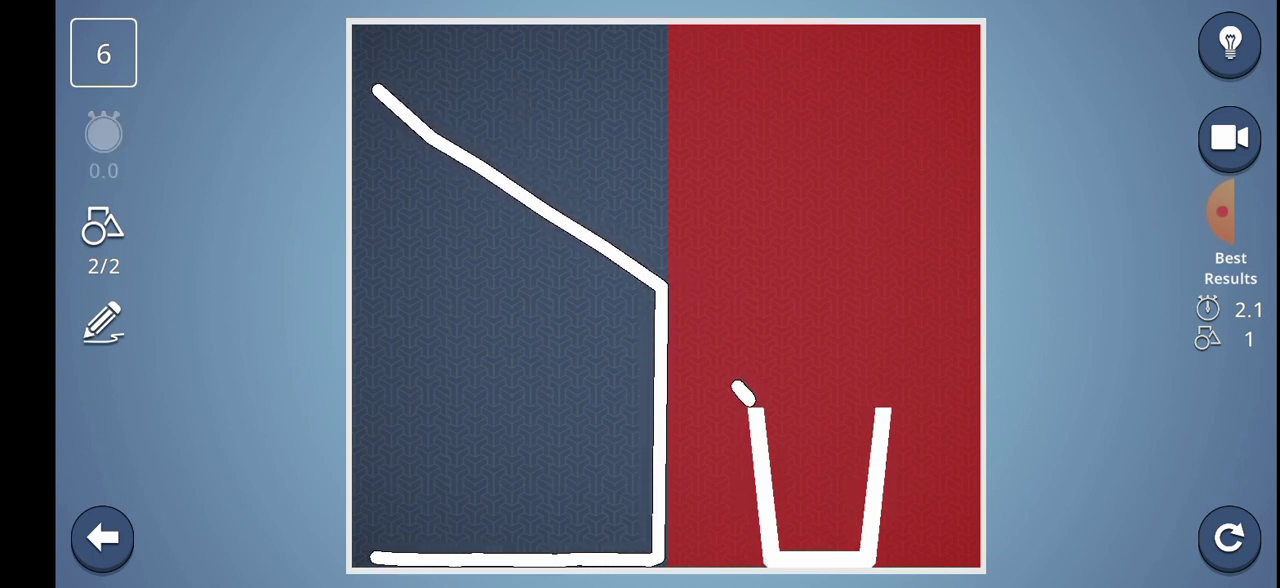
click(1228, 538)
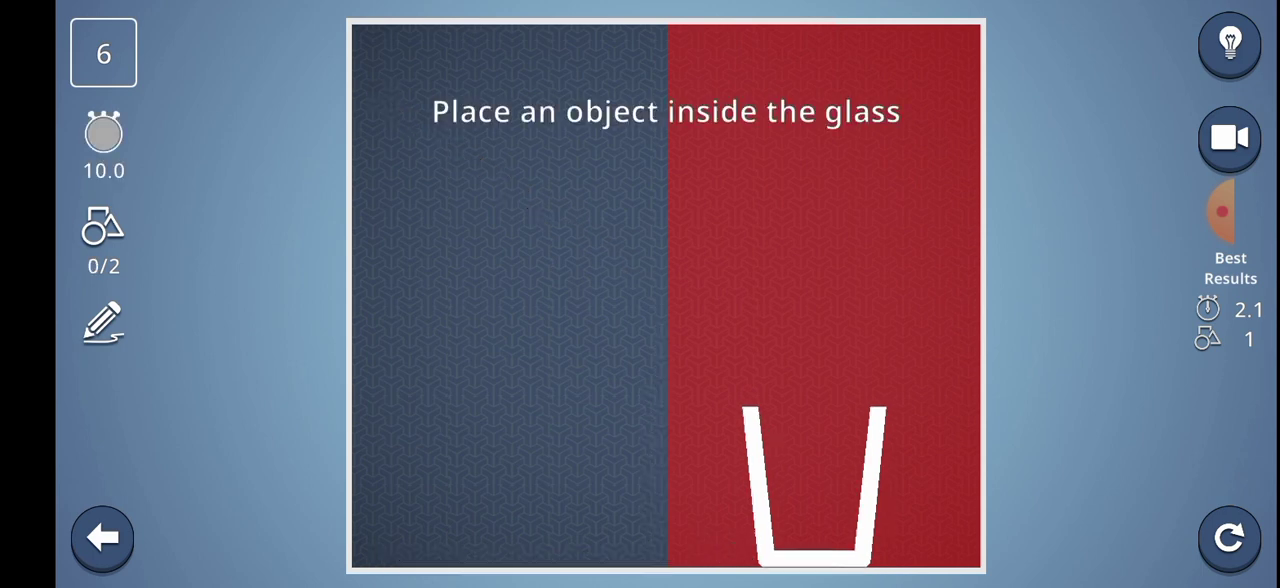
drag(375, 50, 660, 380)
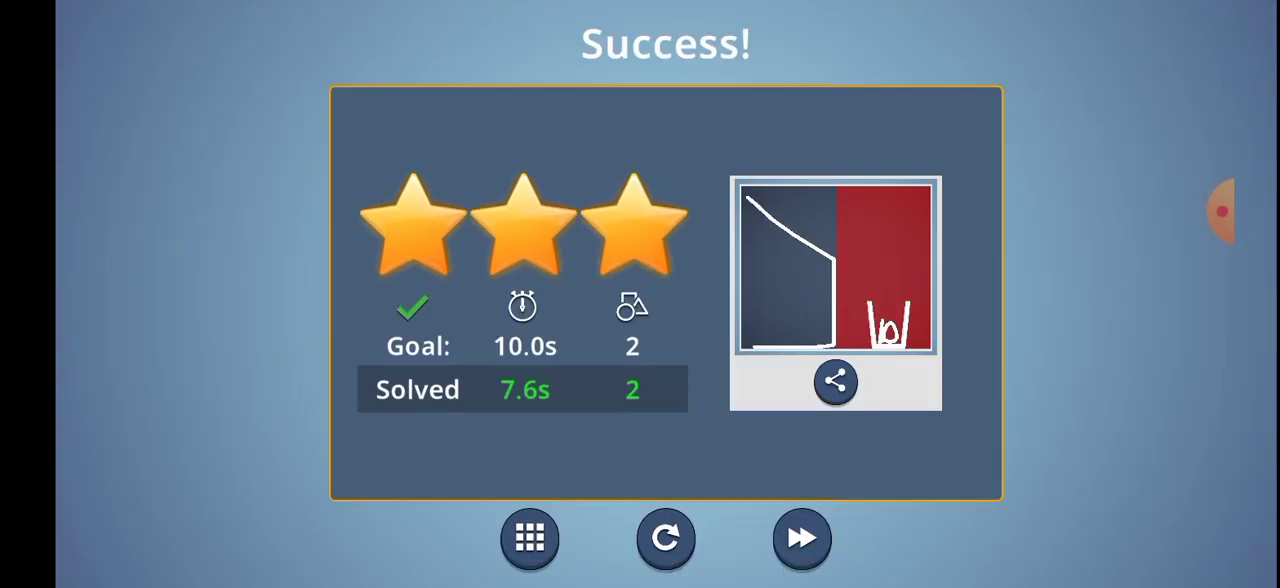
Step: Replay level 6 with a ramp drawn into the glass, then advance to level 7
click(801, 538)
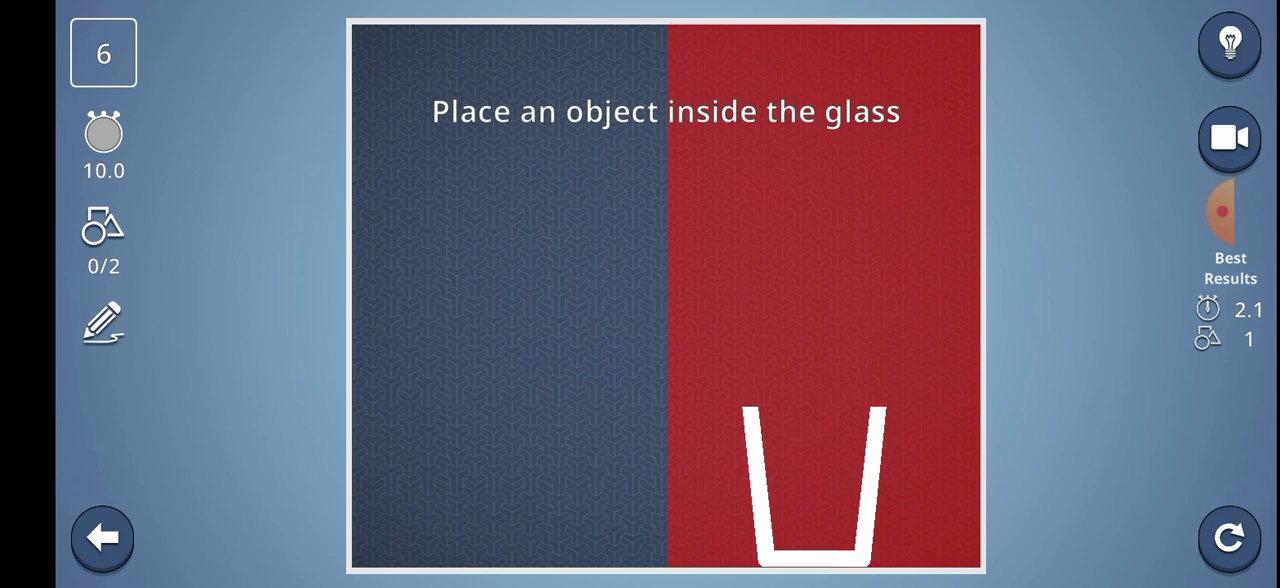
drag(362, 560, 573, 183)
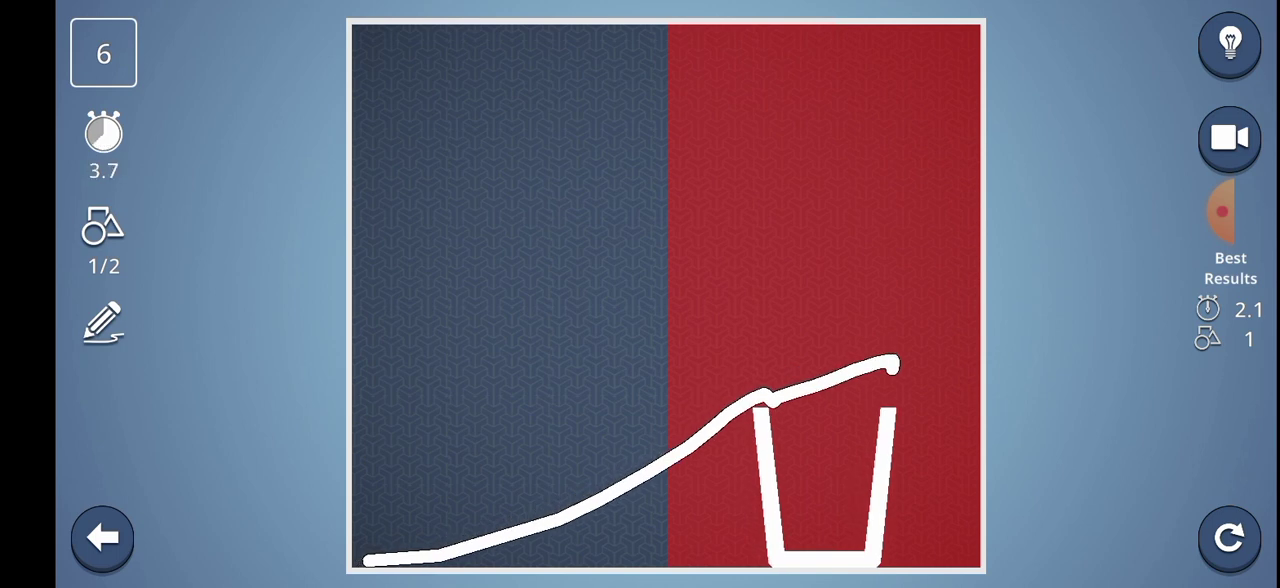
click(1228, 538)
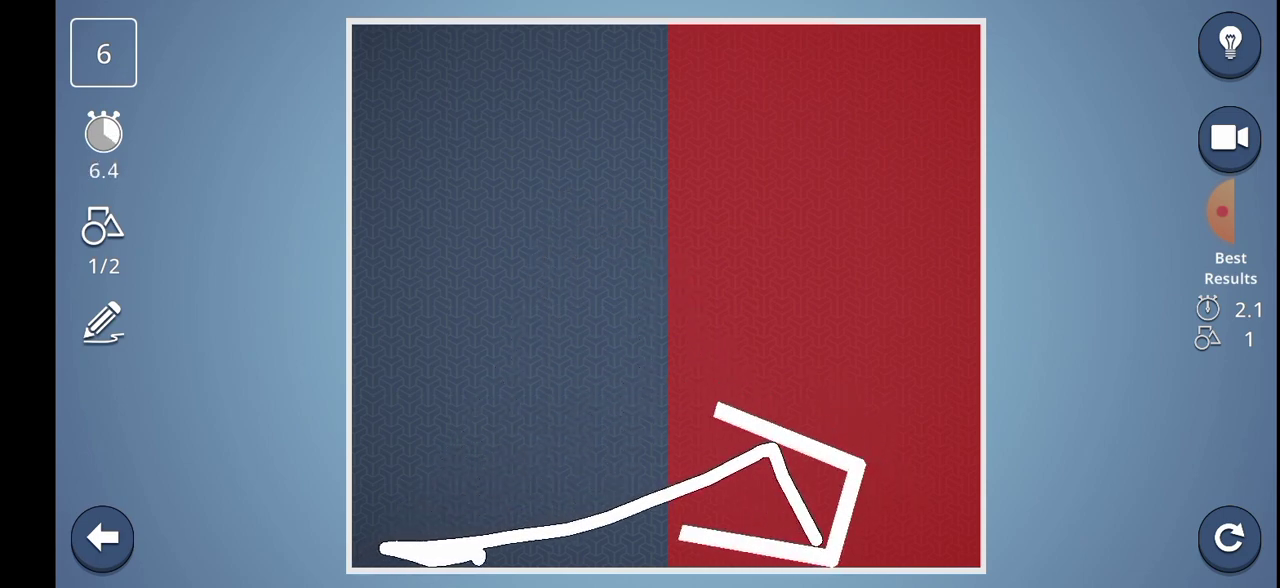
click(1229, 538)
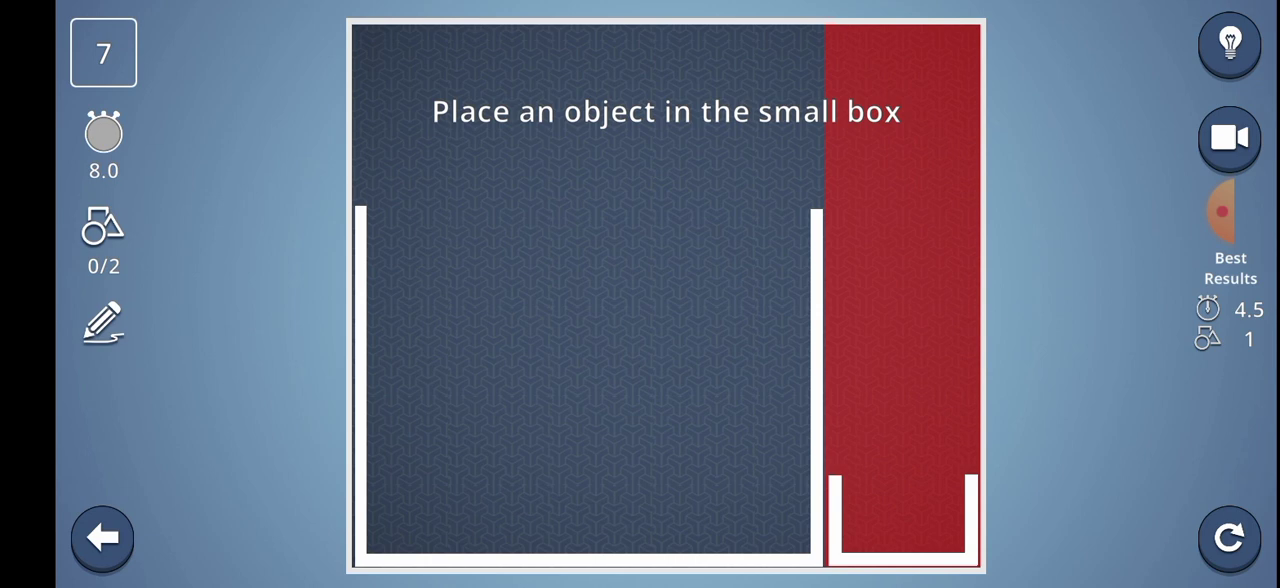
Step: Draw a lid over the large box, restart, and redraw a shape tipping into the small box
drag(370, 210, 700, 210)
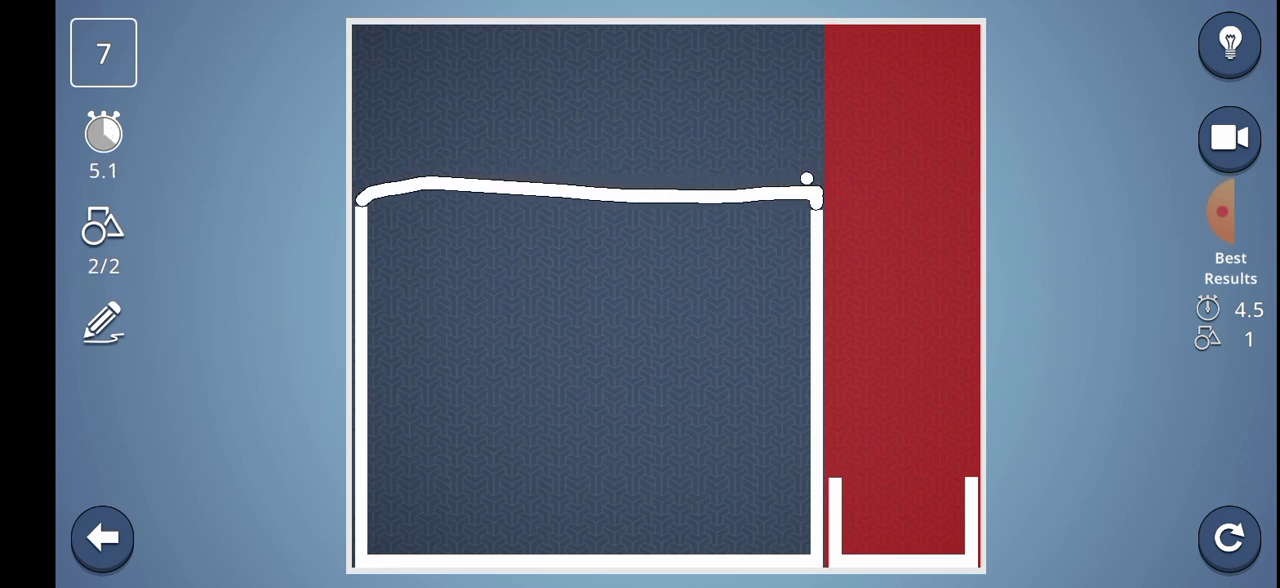
click(1228, 537)
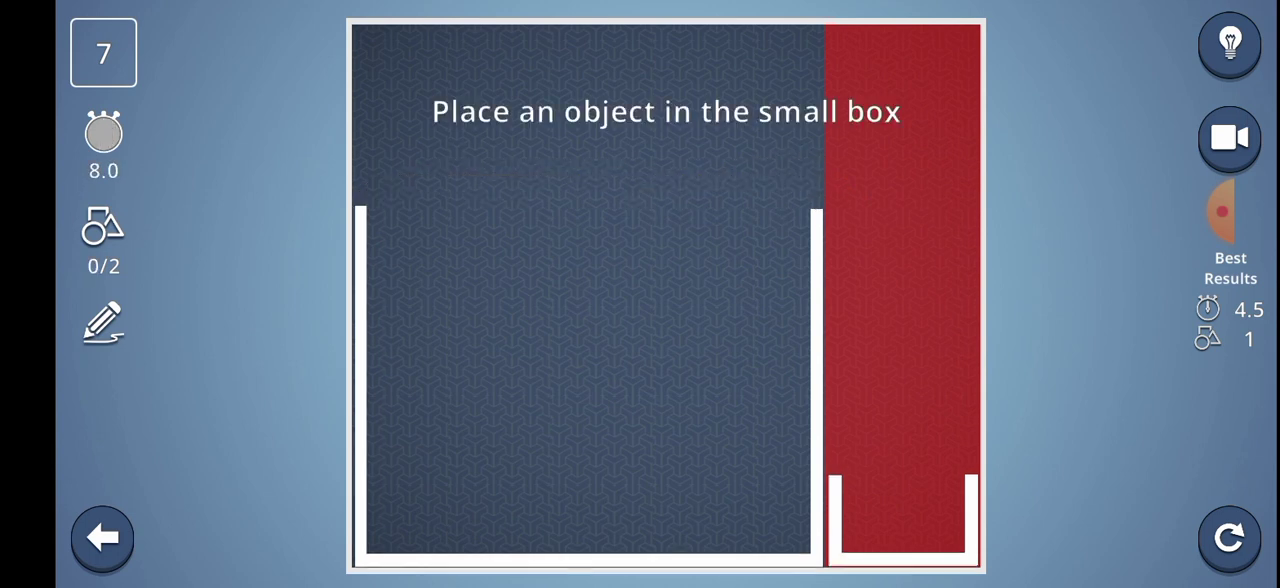
drag(365, 45, 748, 168)
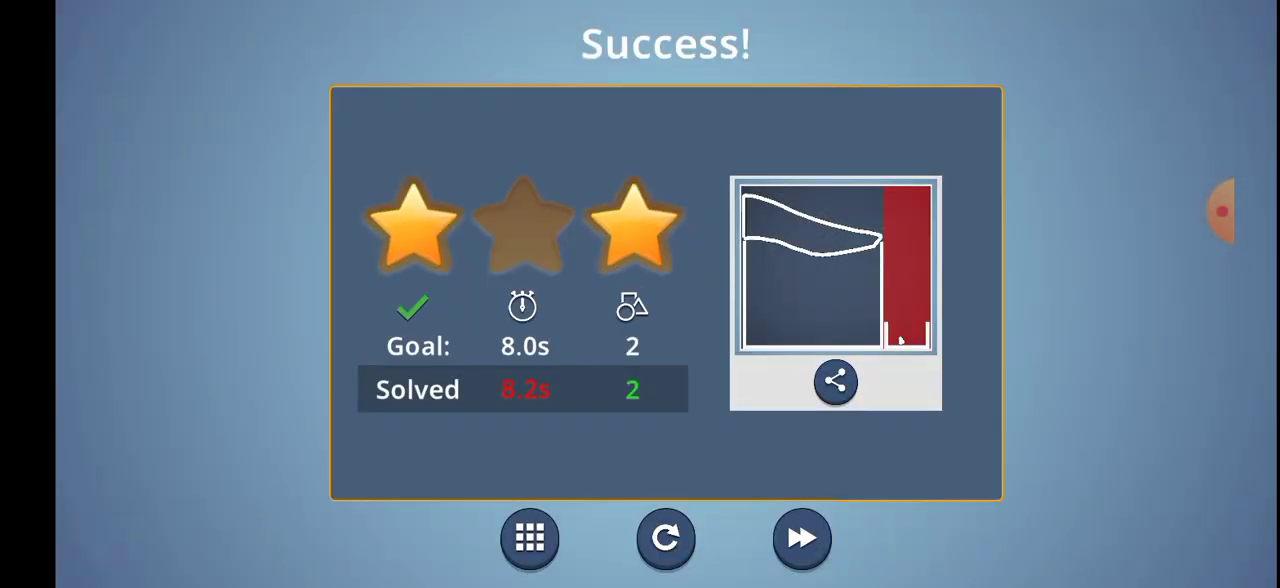
Step: Retry level 7 and drop a dot that rolls into the small box
click(801, 538)
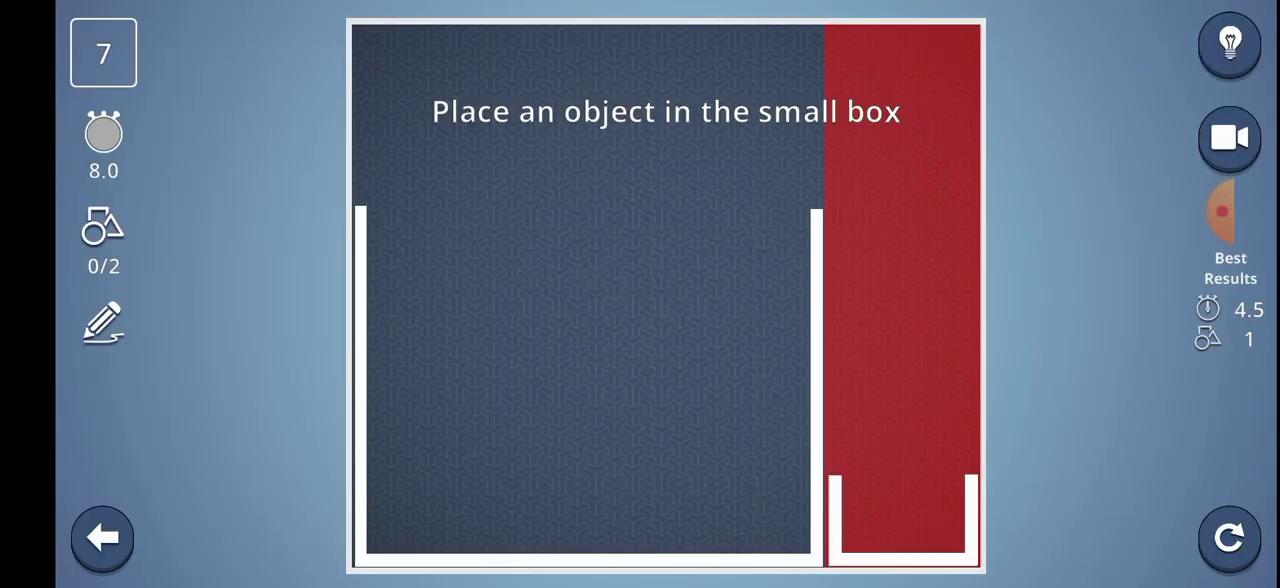
click(808, 205)
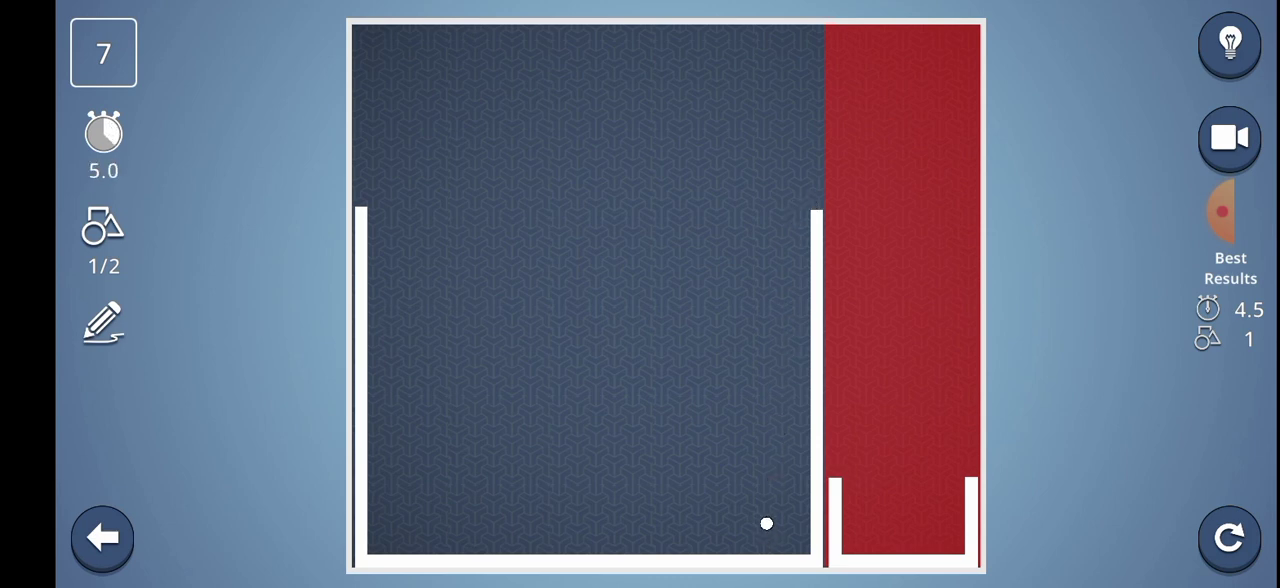
click(1228, 537)
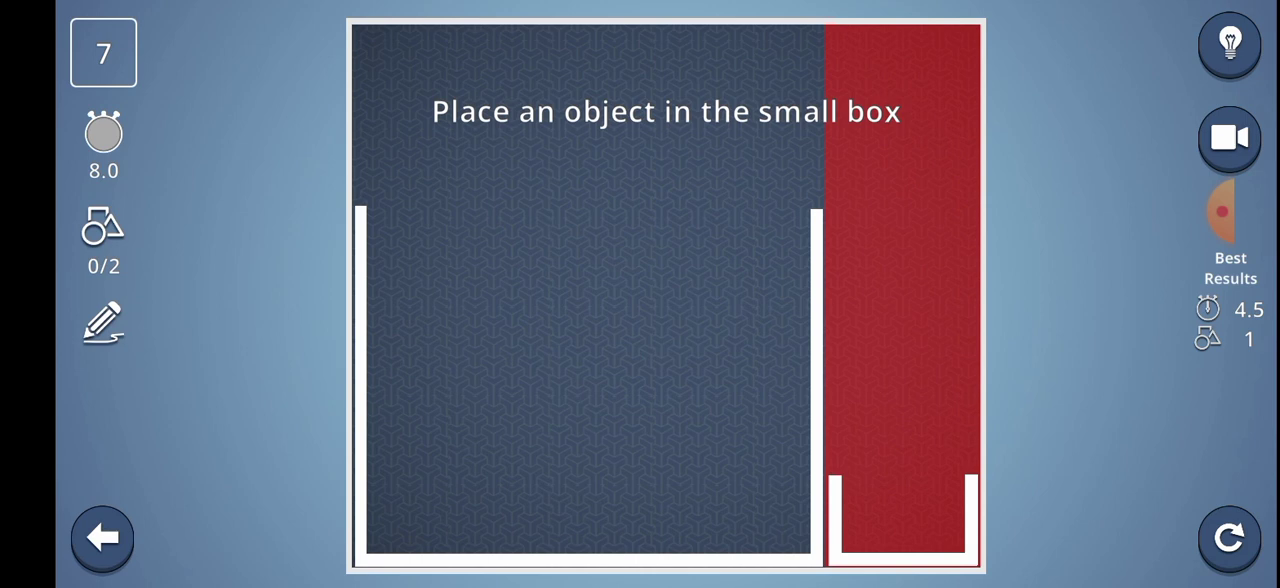
click(815, 95)
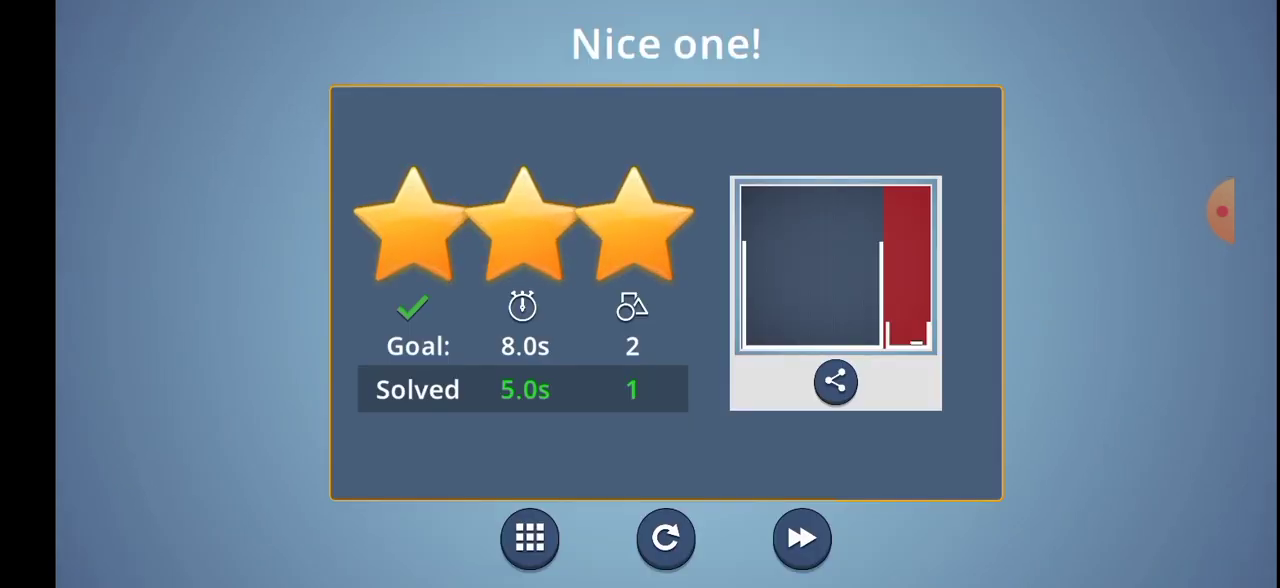
Step: Advance to level 8 and retry pushing the orange ball until three stars
click(801, 539)
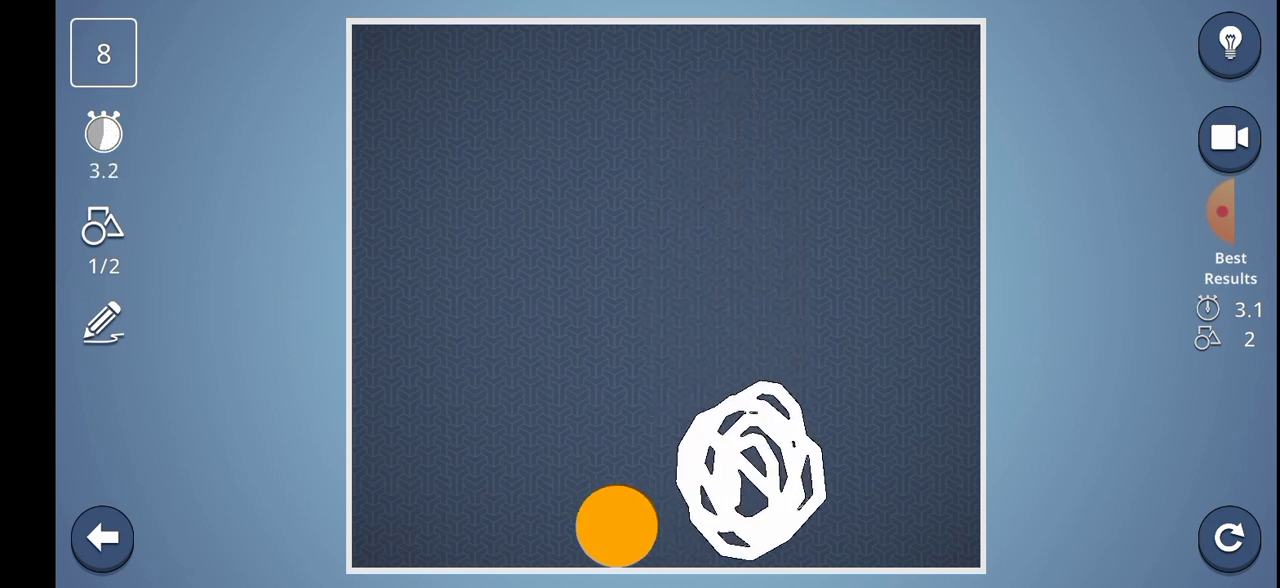
click(1229, 537)
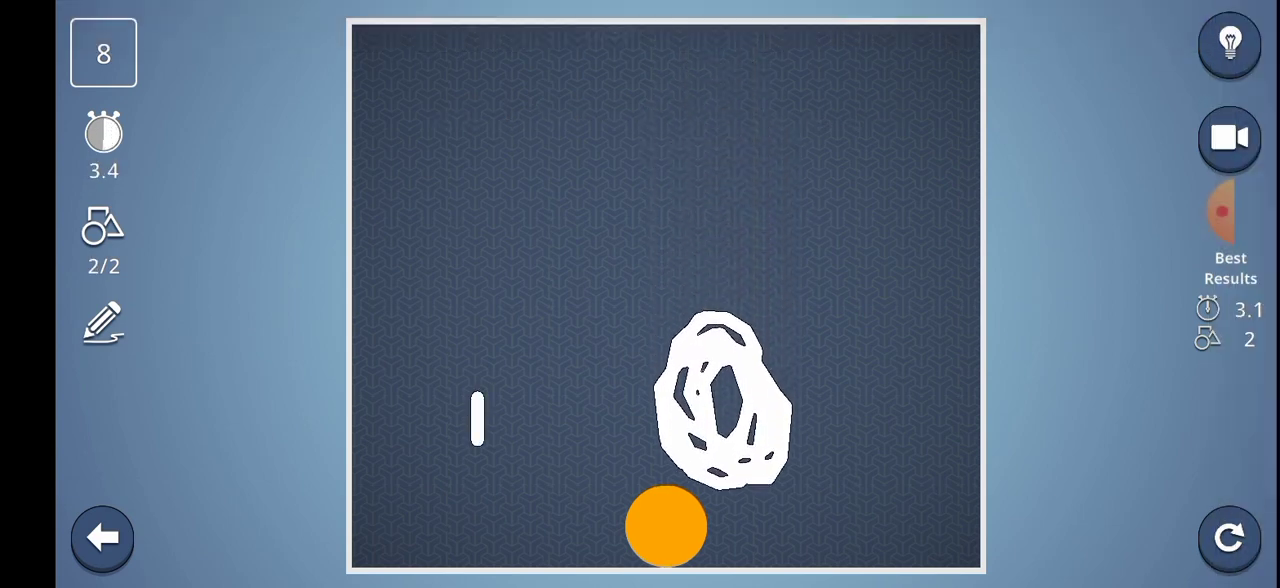
click(1229, 537)
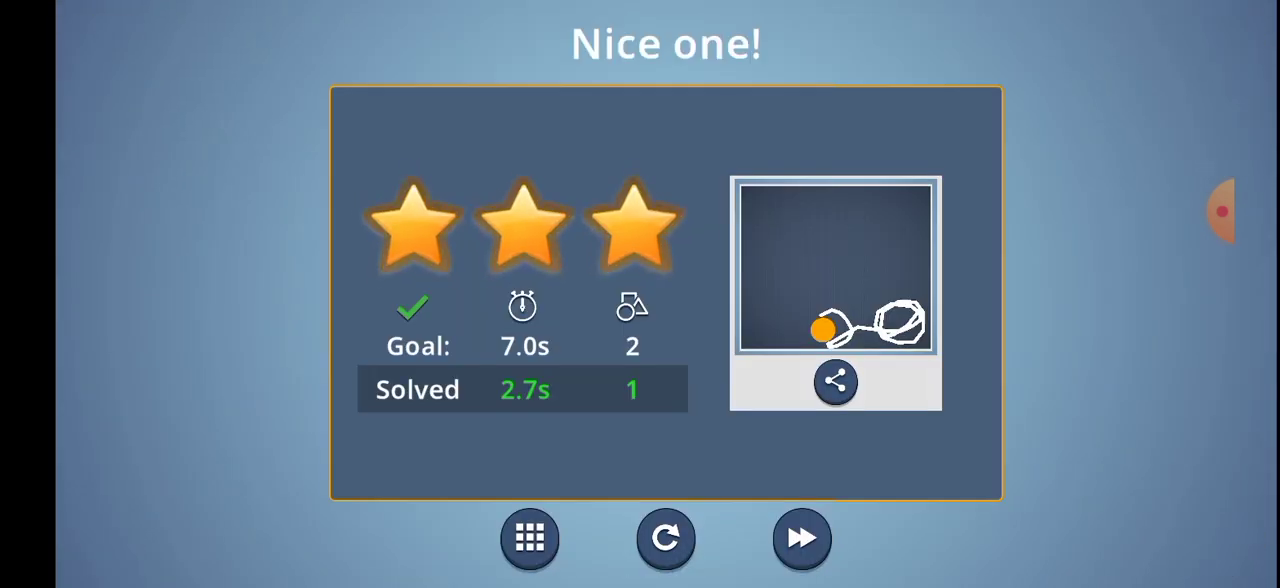
Step: Advance to the triangle level and push the triangle with one drawn shape
click(801, 538)
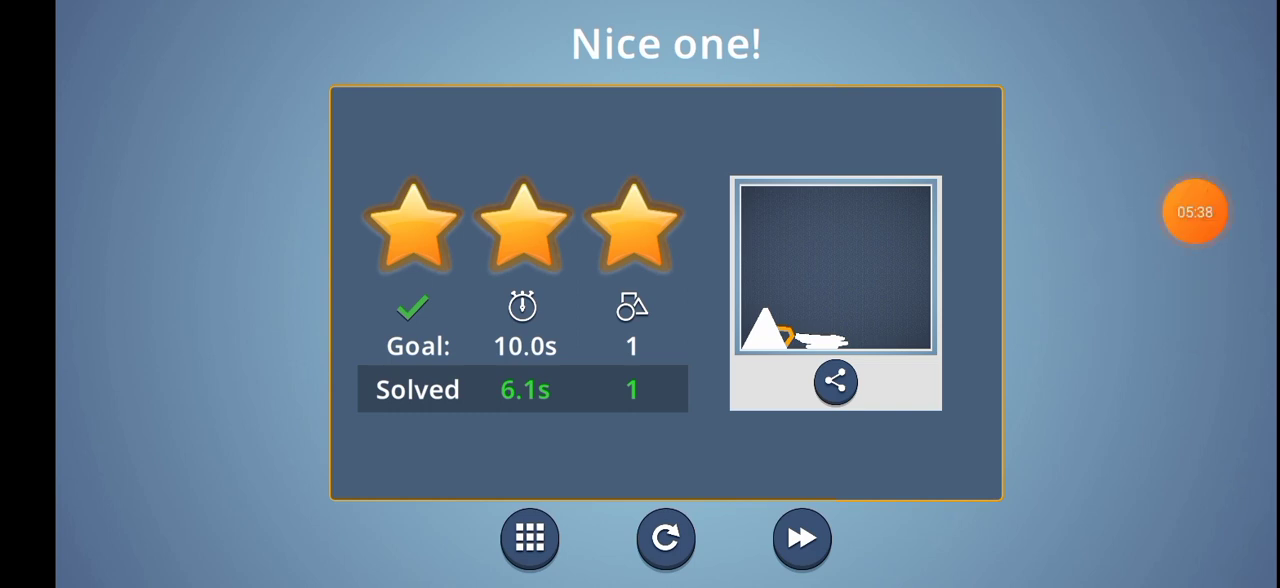
click(1195, 211)
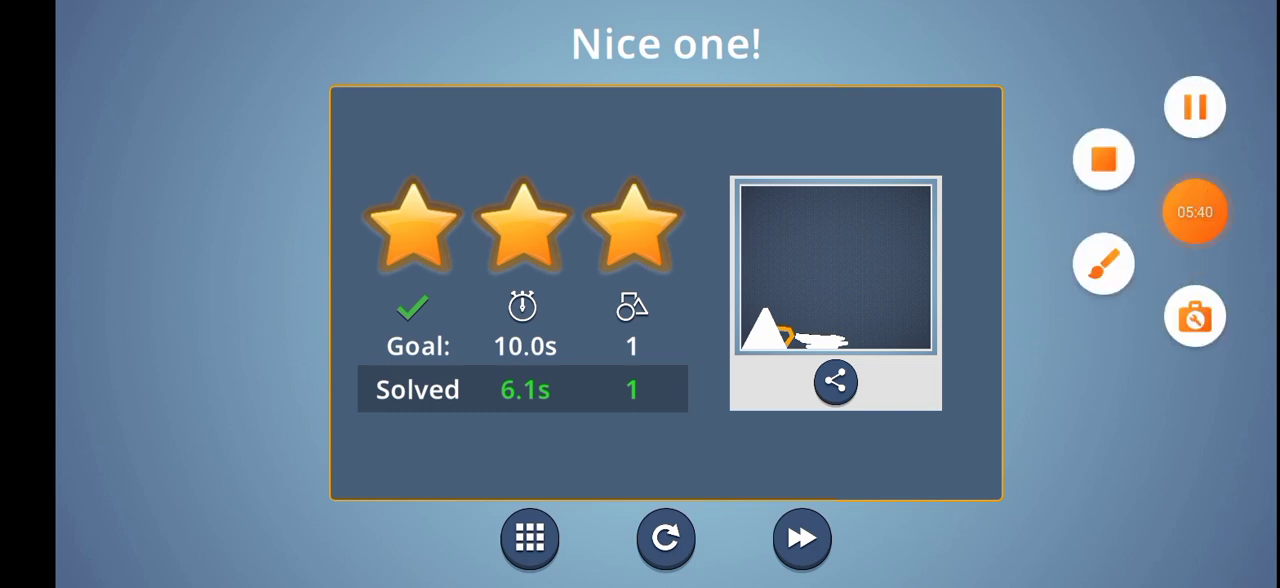